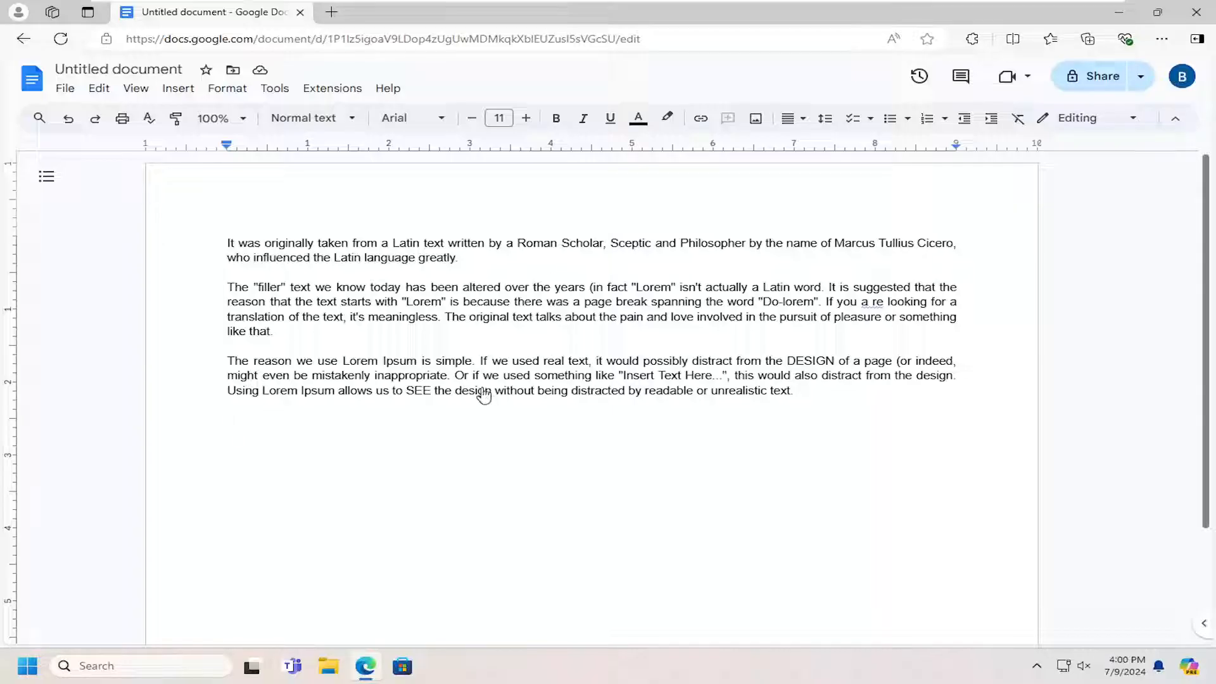
mouse_move(518, 369)
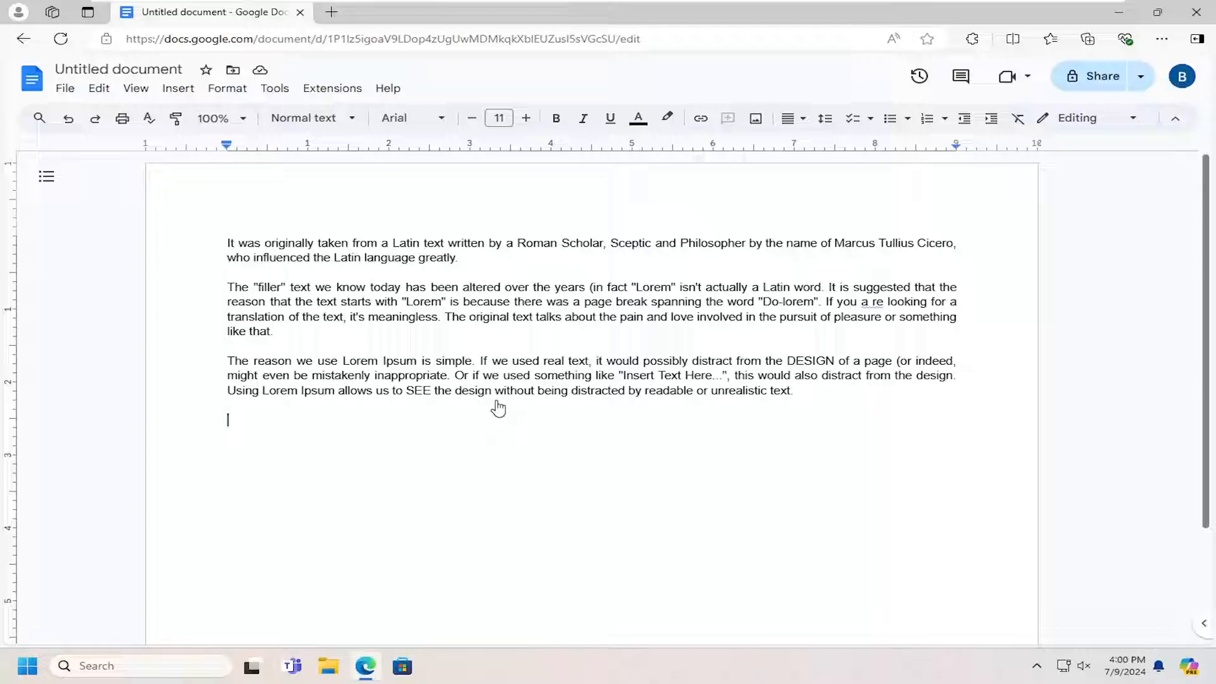
mouse_move(609, 384)
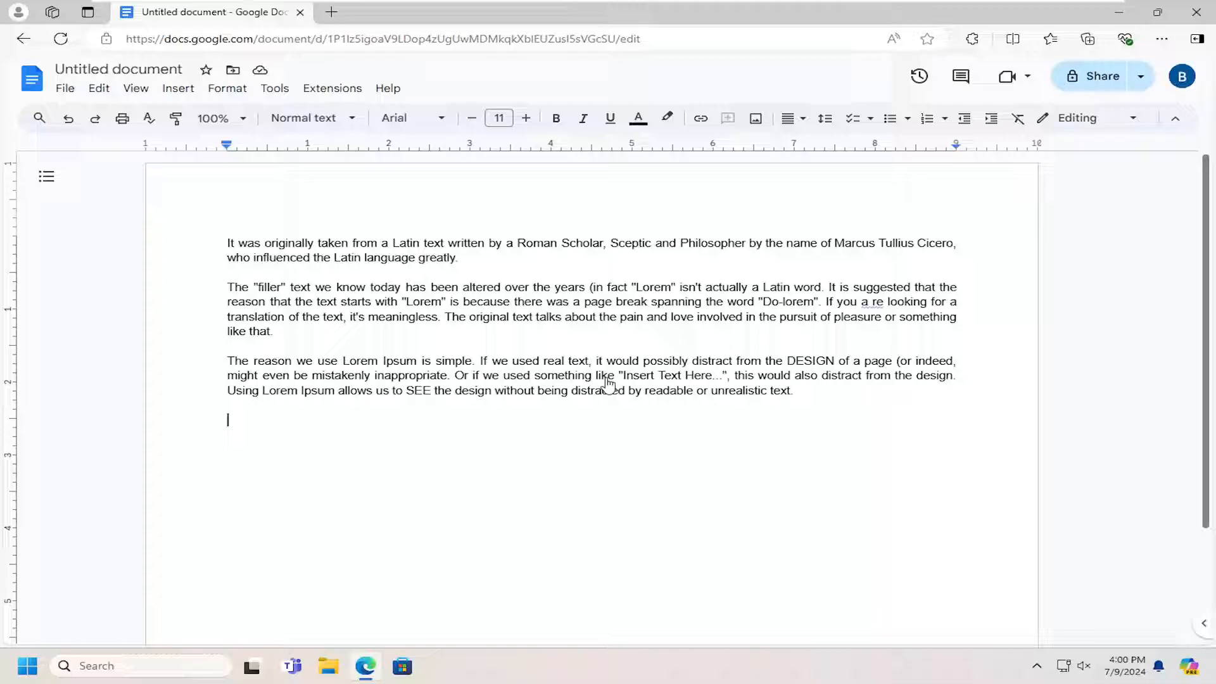
mouse_move(550, 386)
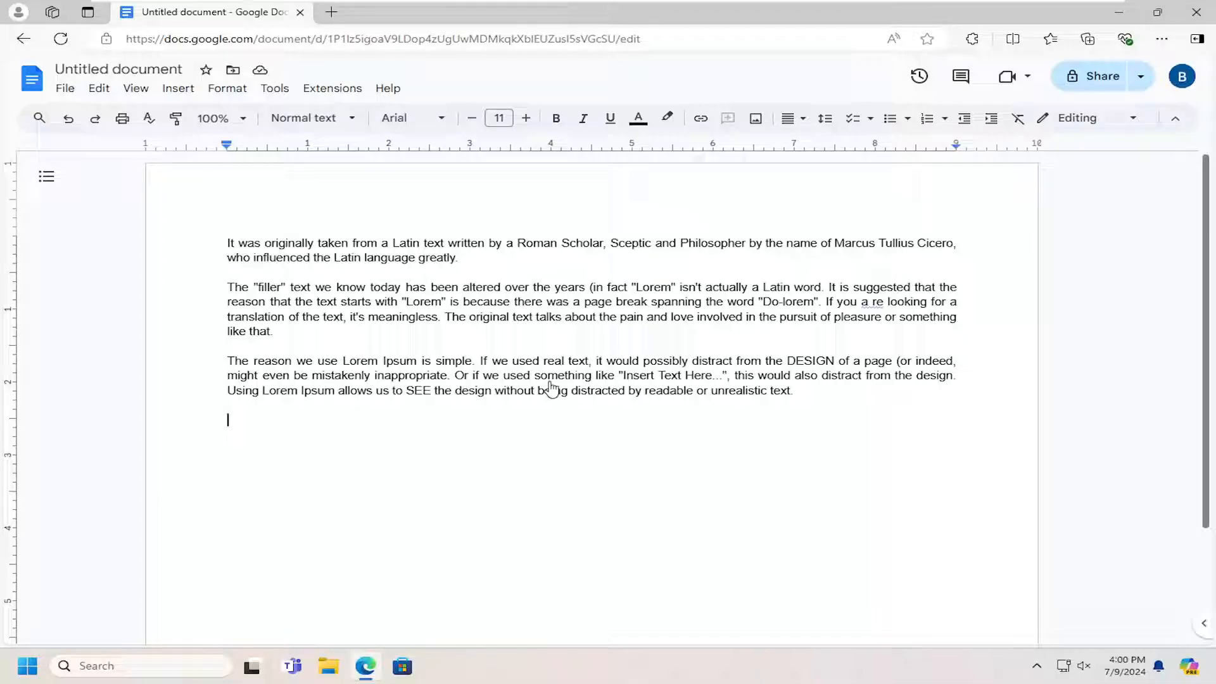
mouse_move(582, 390)
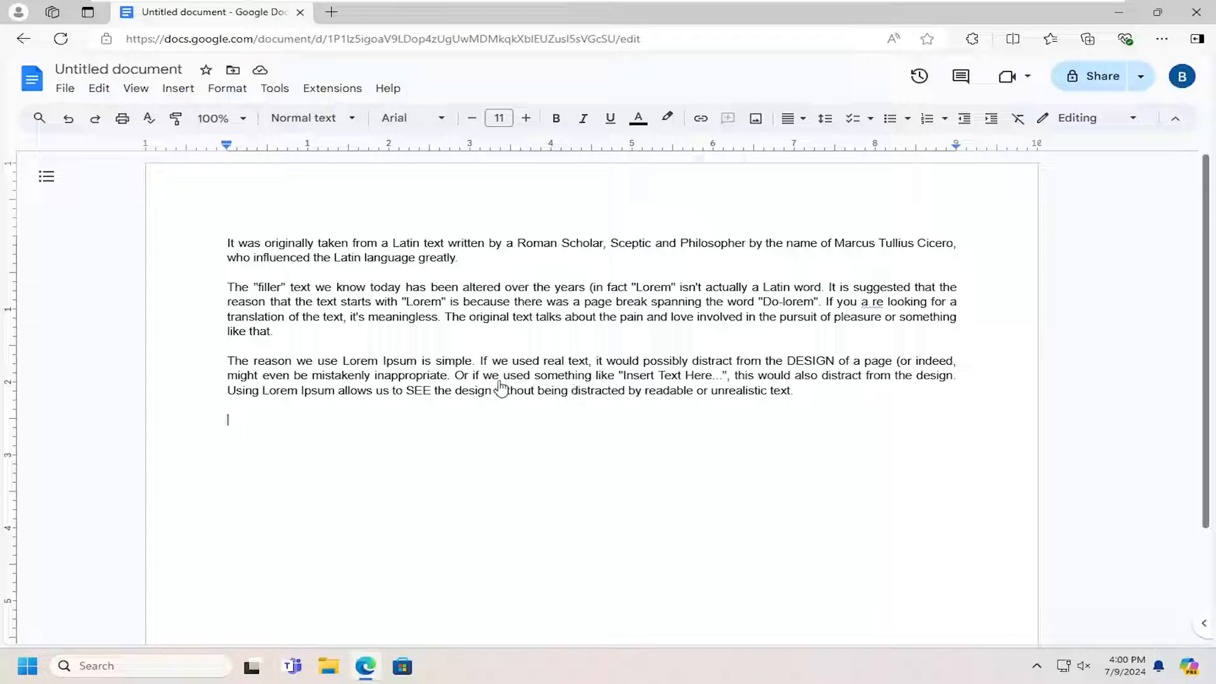
mouse_move(576, 368)
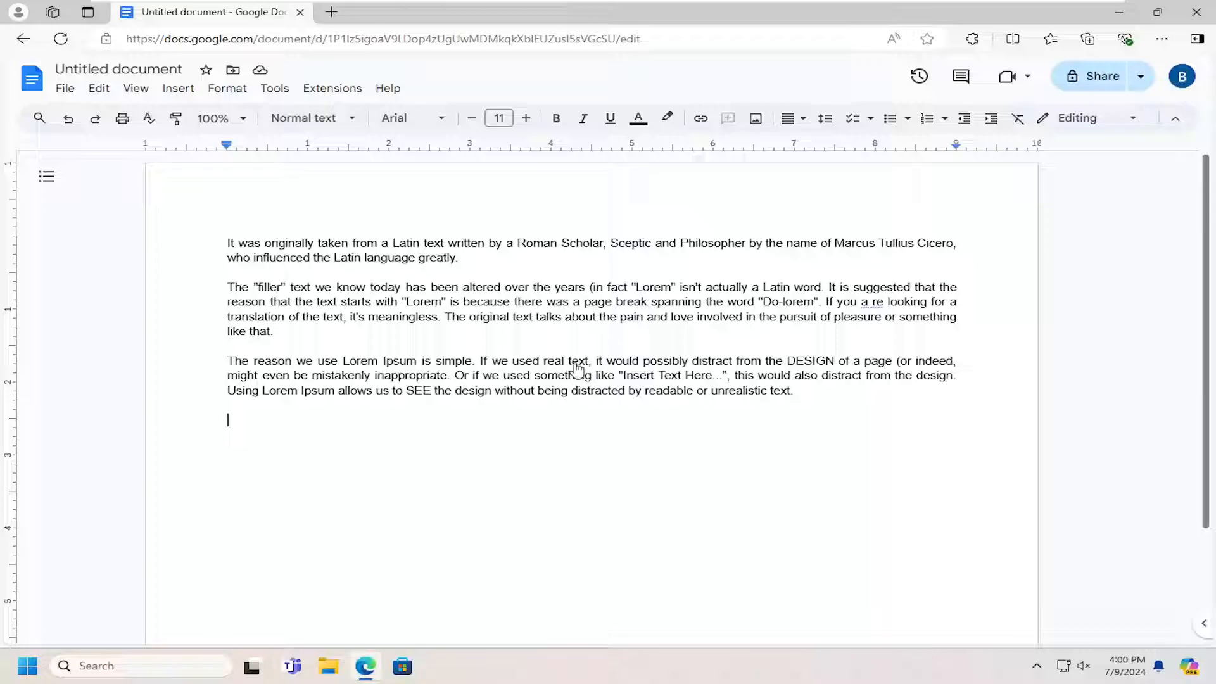
mouse_move(563, 370)
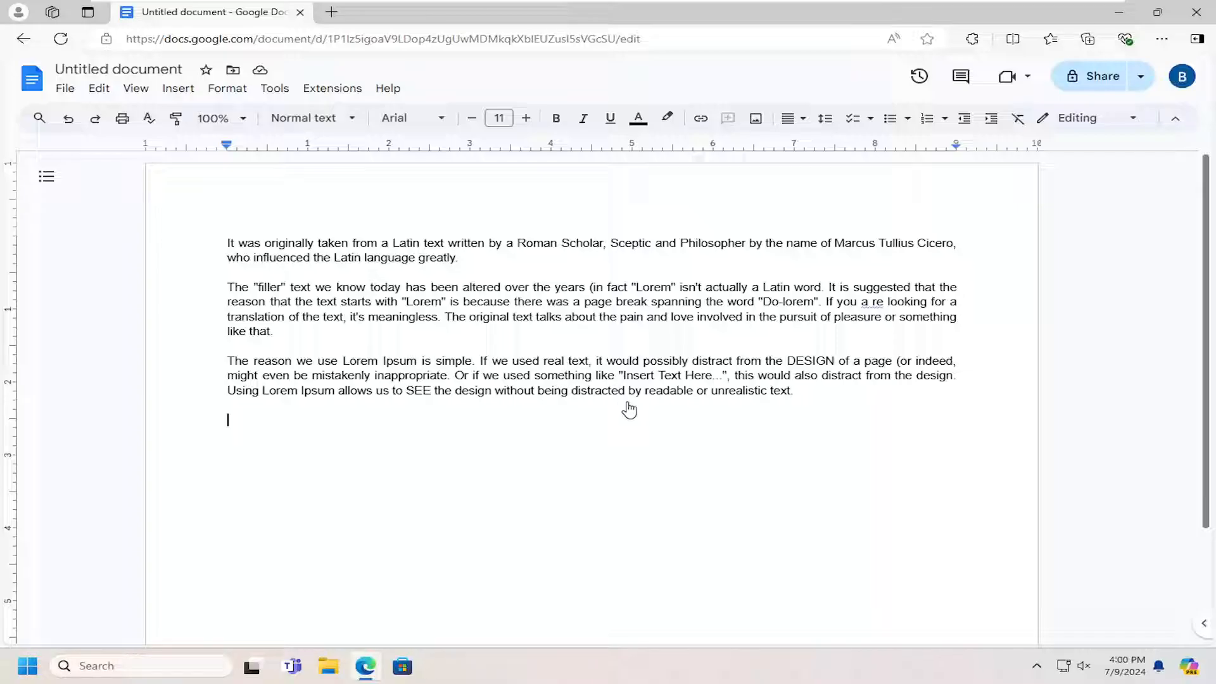
mouse_move(623, 406)
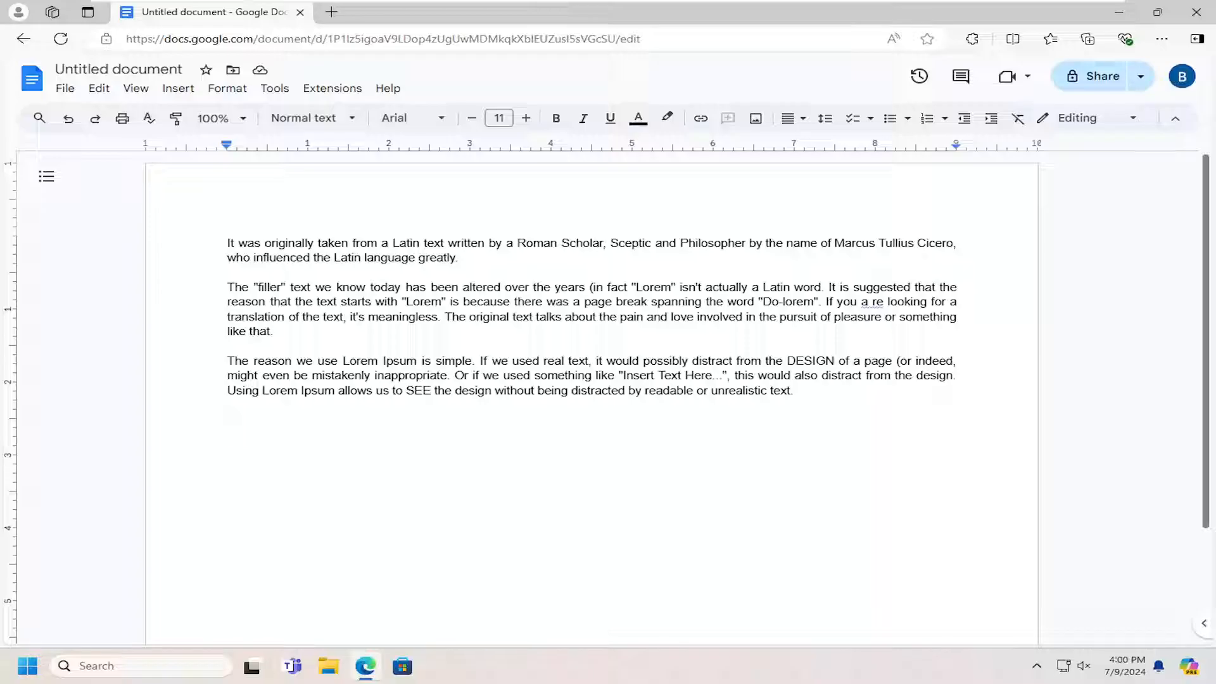
Open Preferences from the Tools menu to show the automatic typing and link detection options.
click(227, 419)
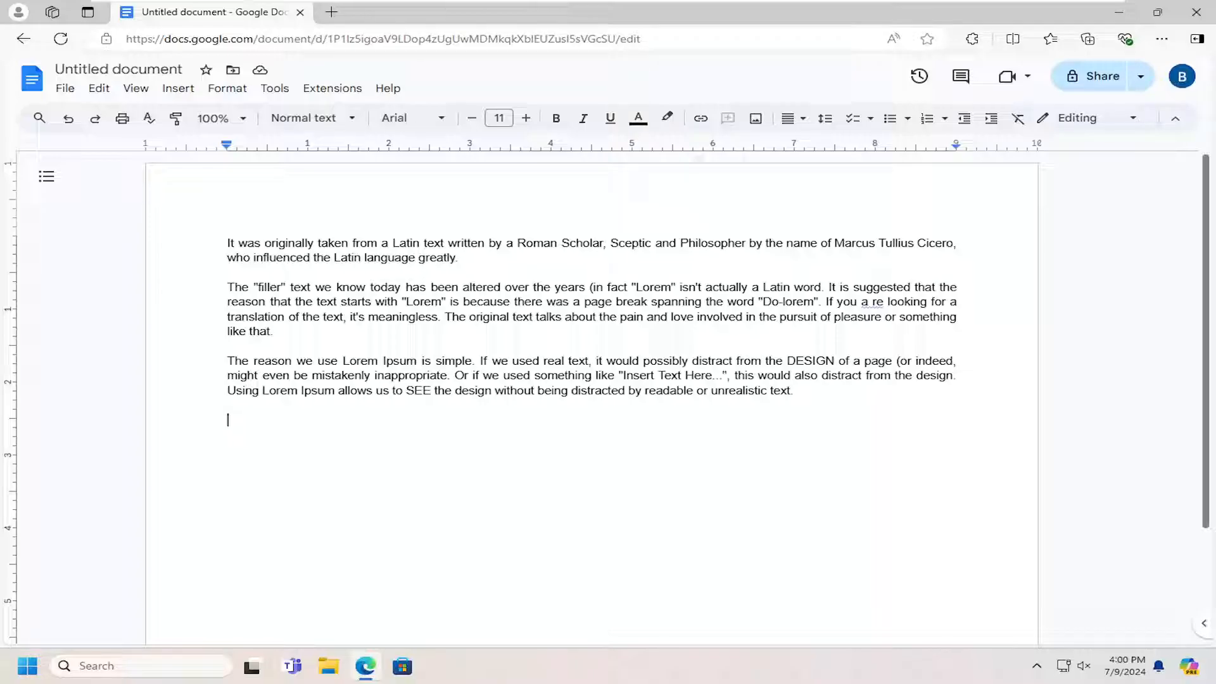
mouse_move(207, 93)
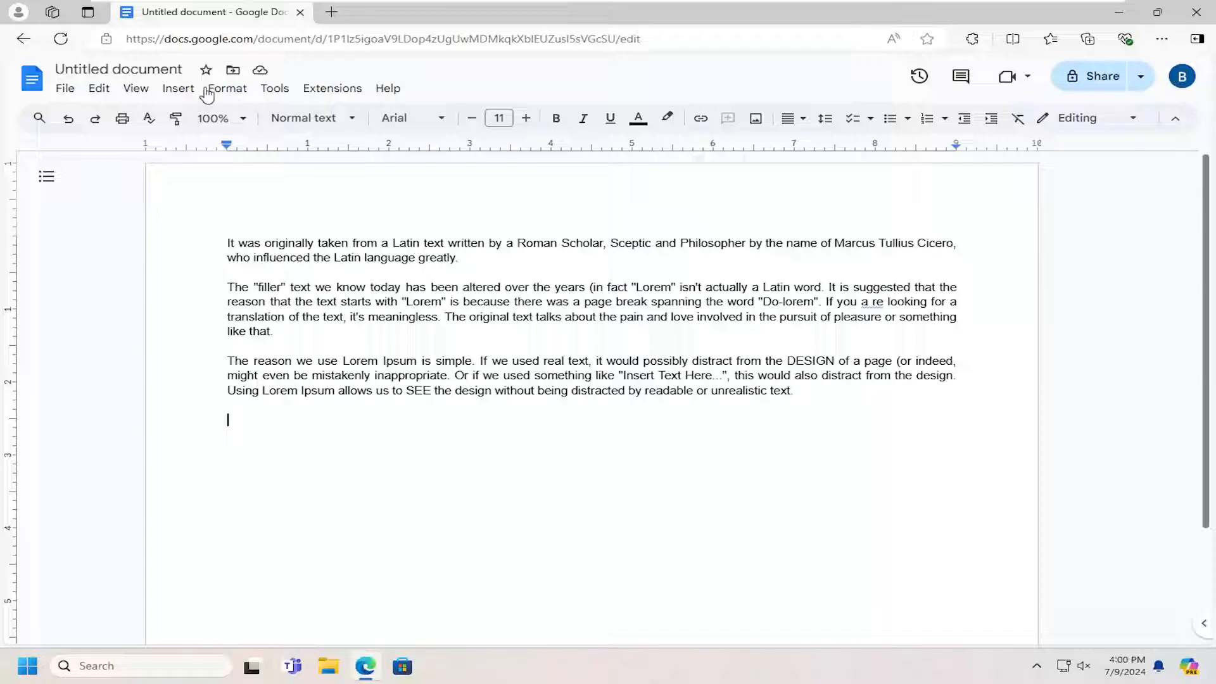
mouse_move(274, 93)
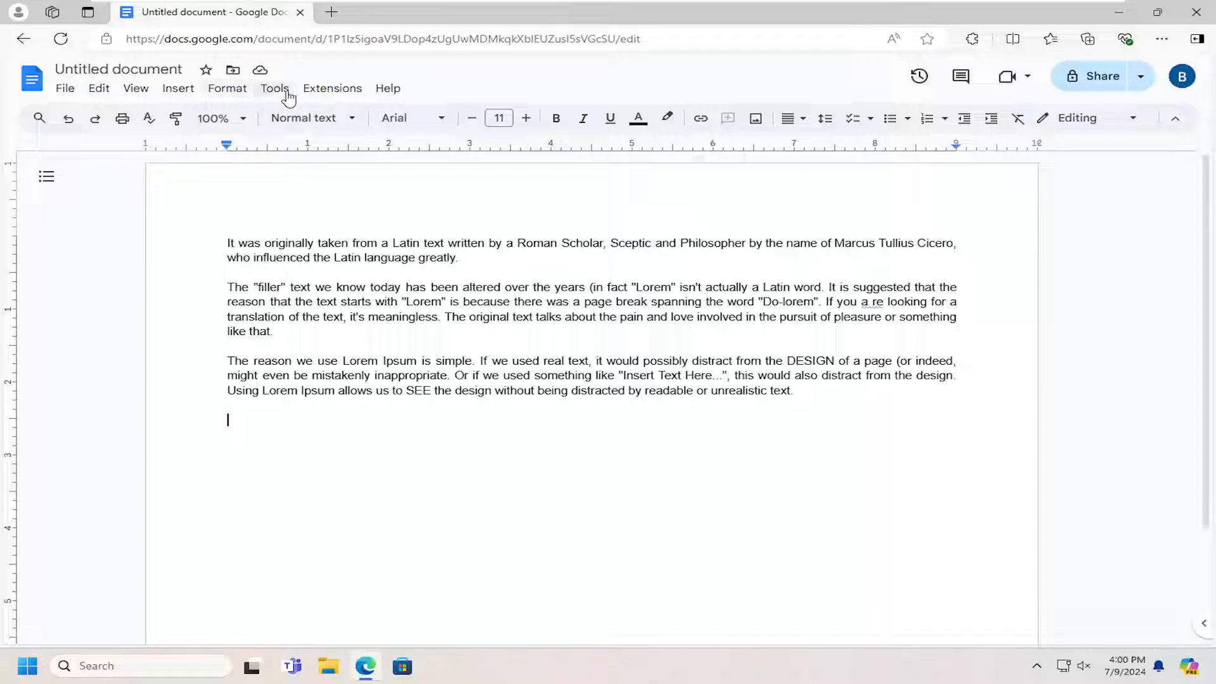
click(274, 88)
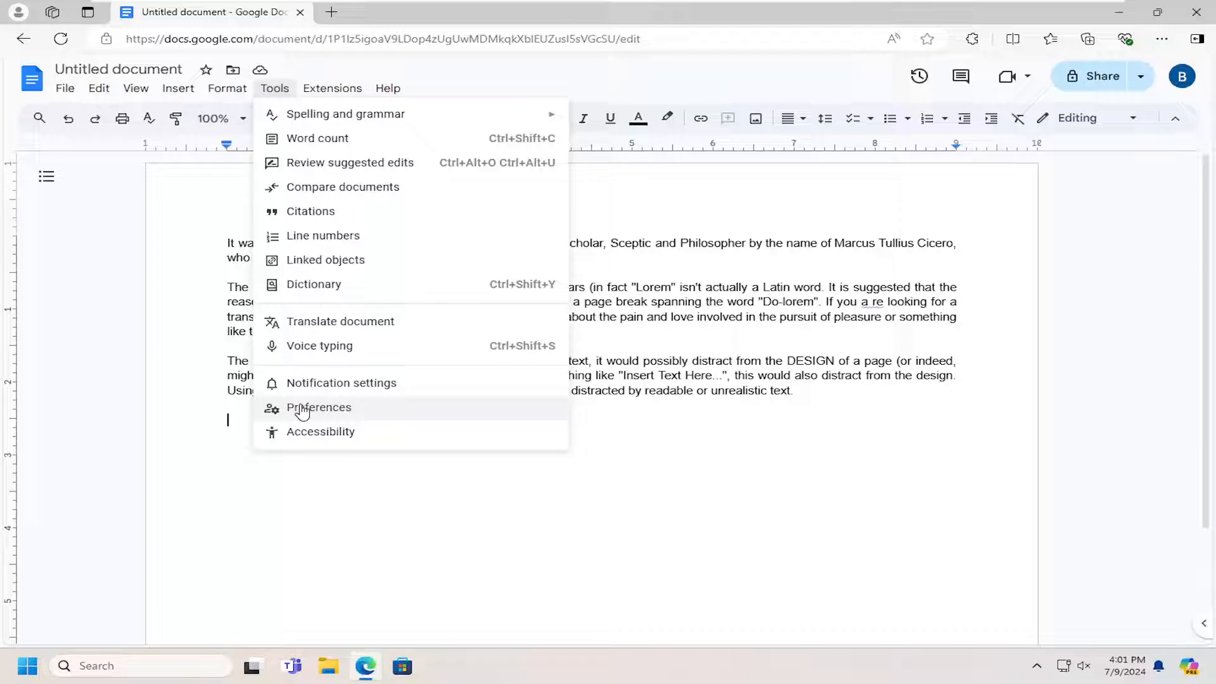
click(318, 407)
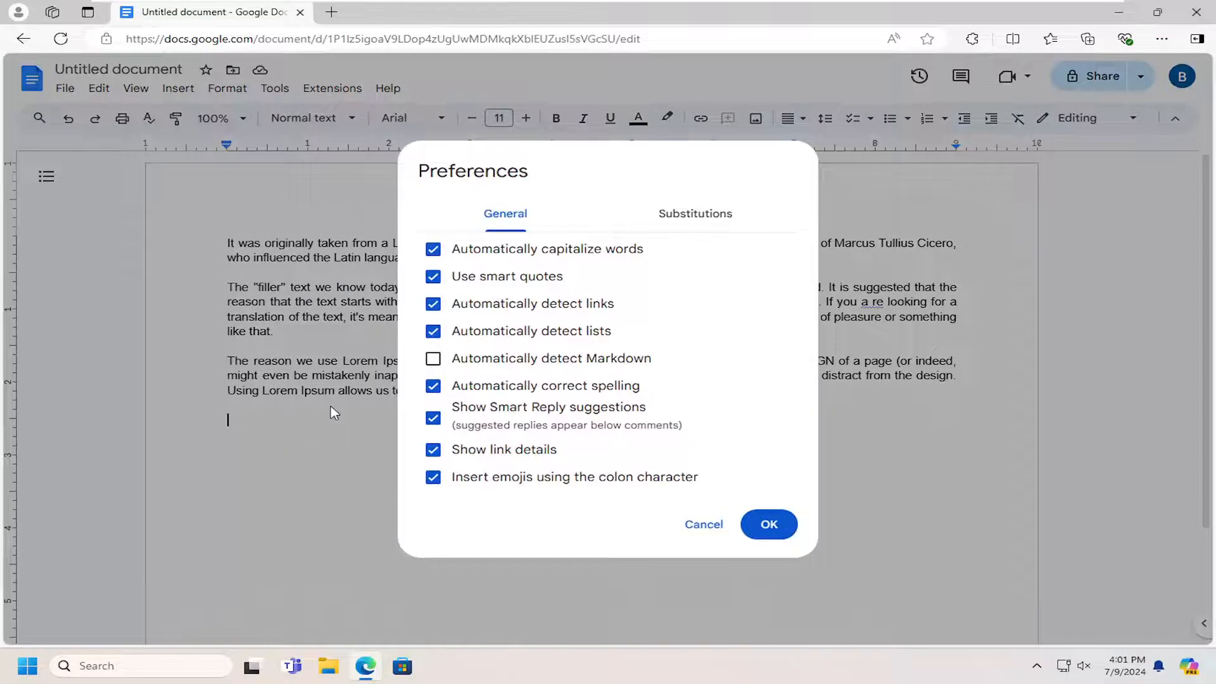
mouse_move(397, 398)
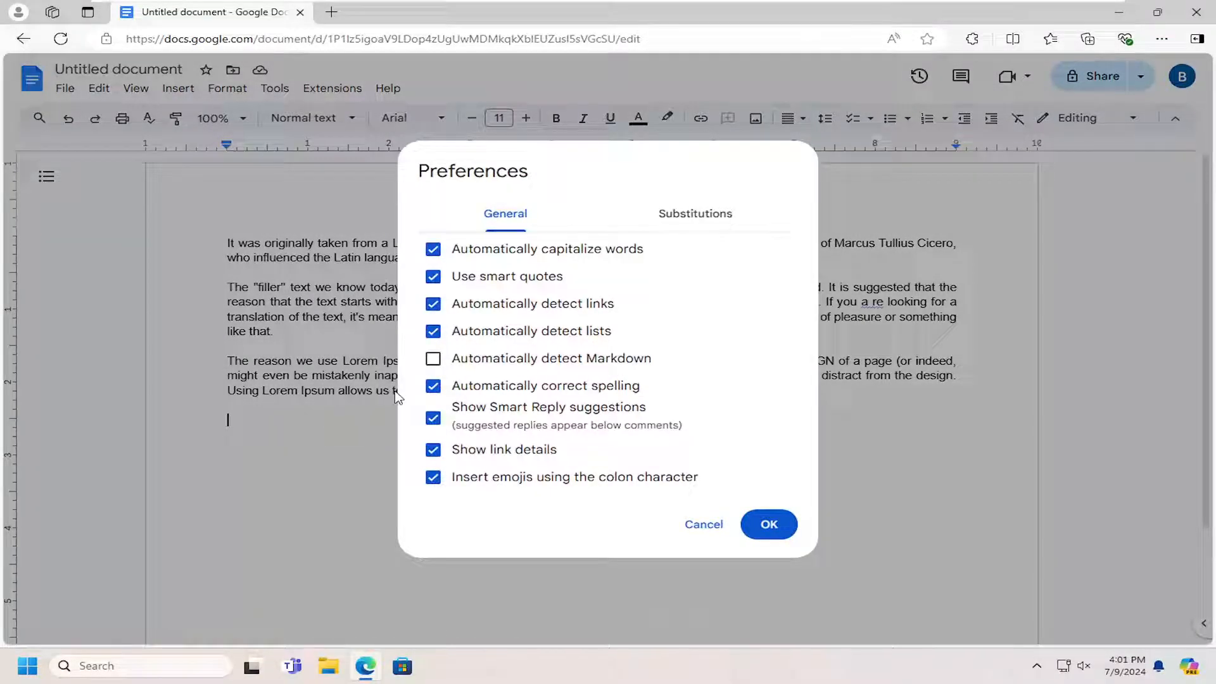
mouse_move(555, 310)
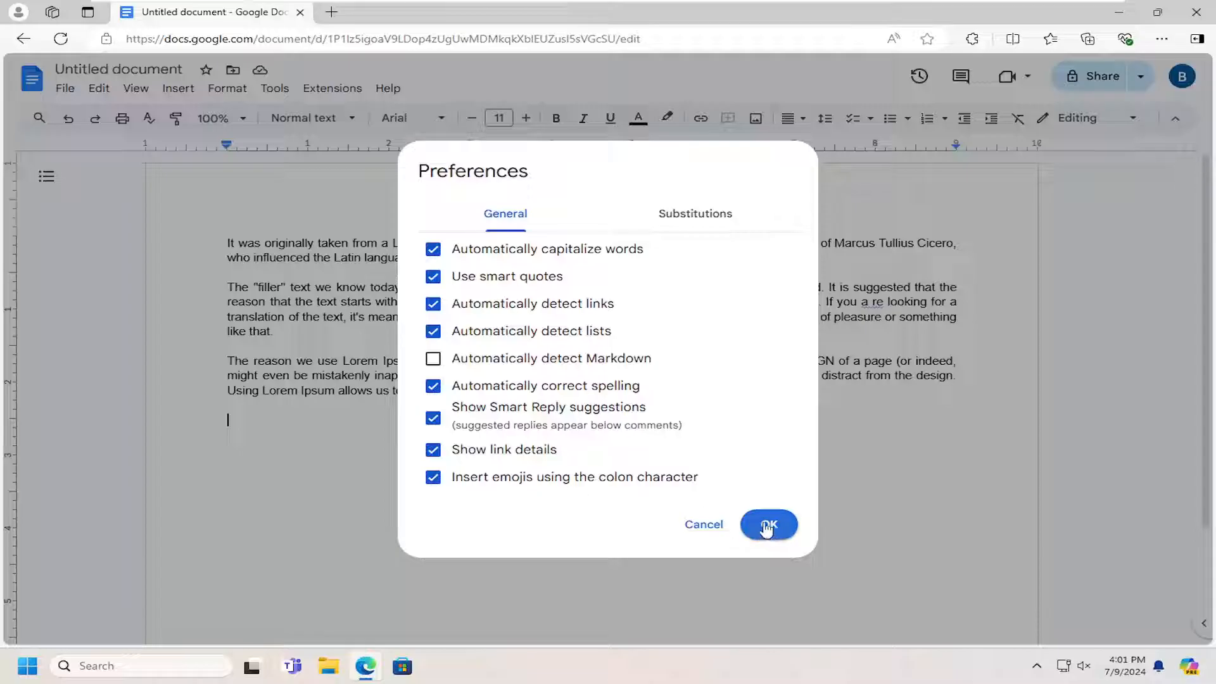
Confirm the Preferences dialog with 'Automatically detect links' still enabled.
click(767, 525)
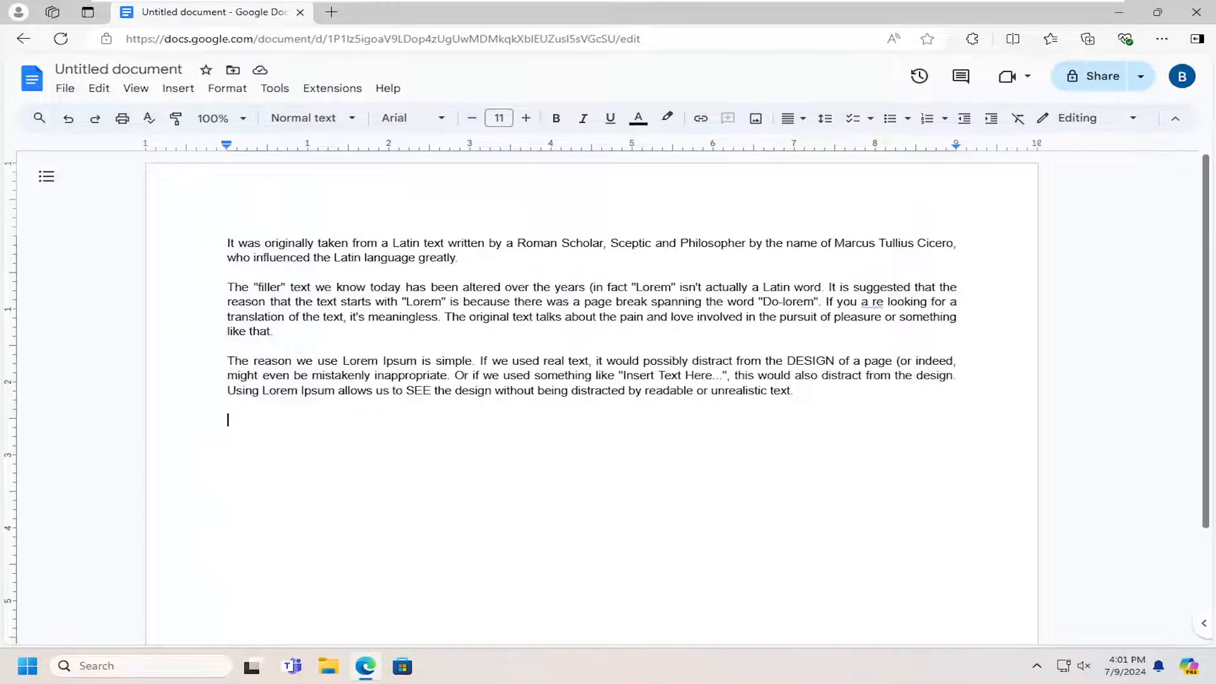